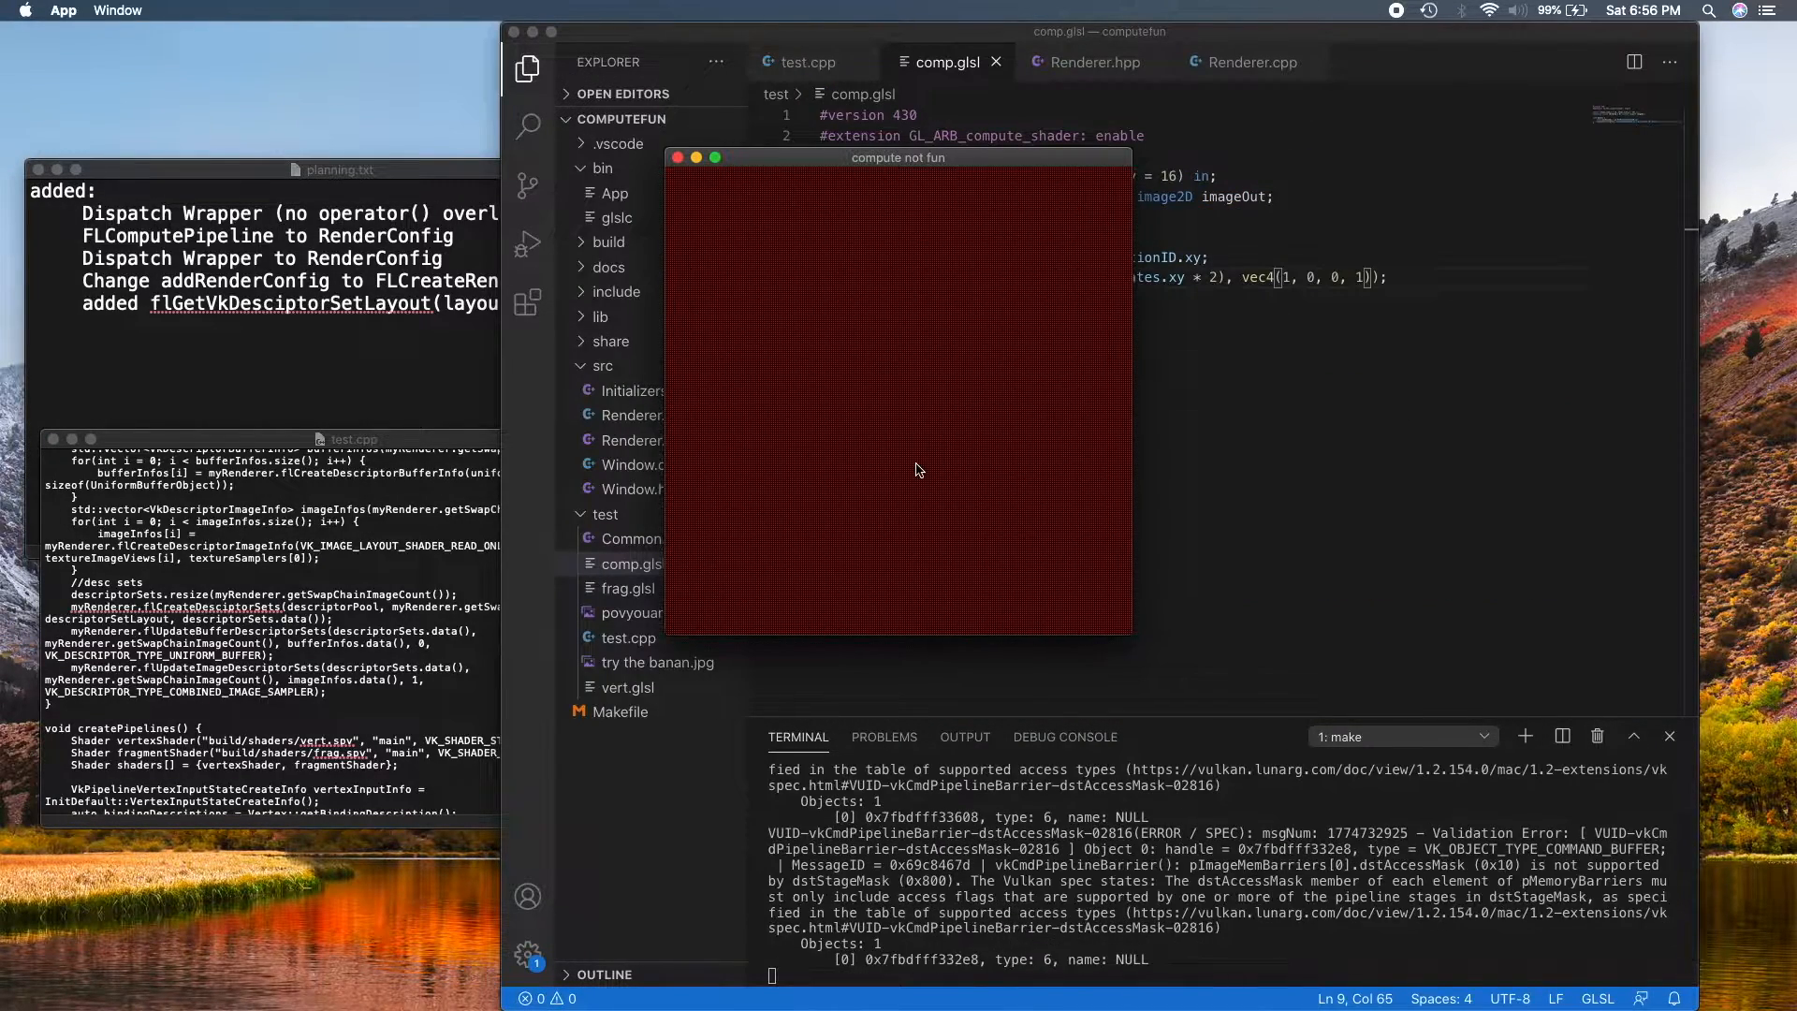
{"action": "mouse_move", "coordinate": [1226, 688]}
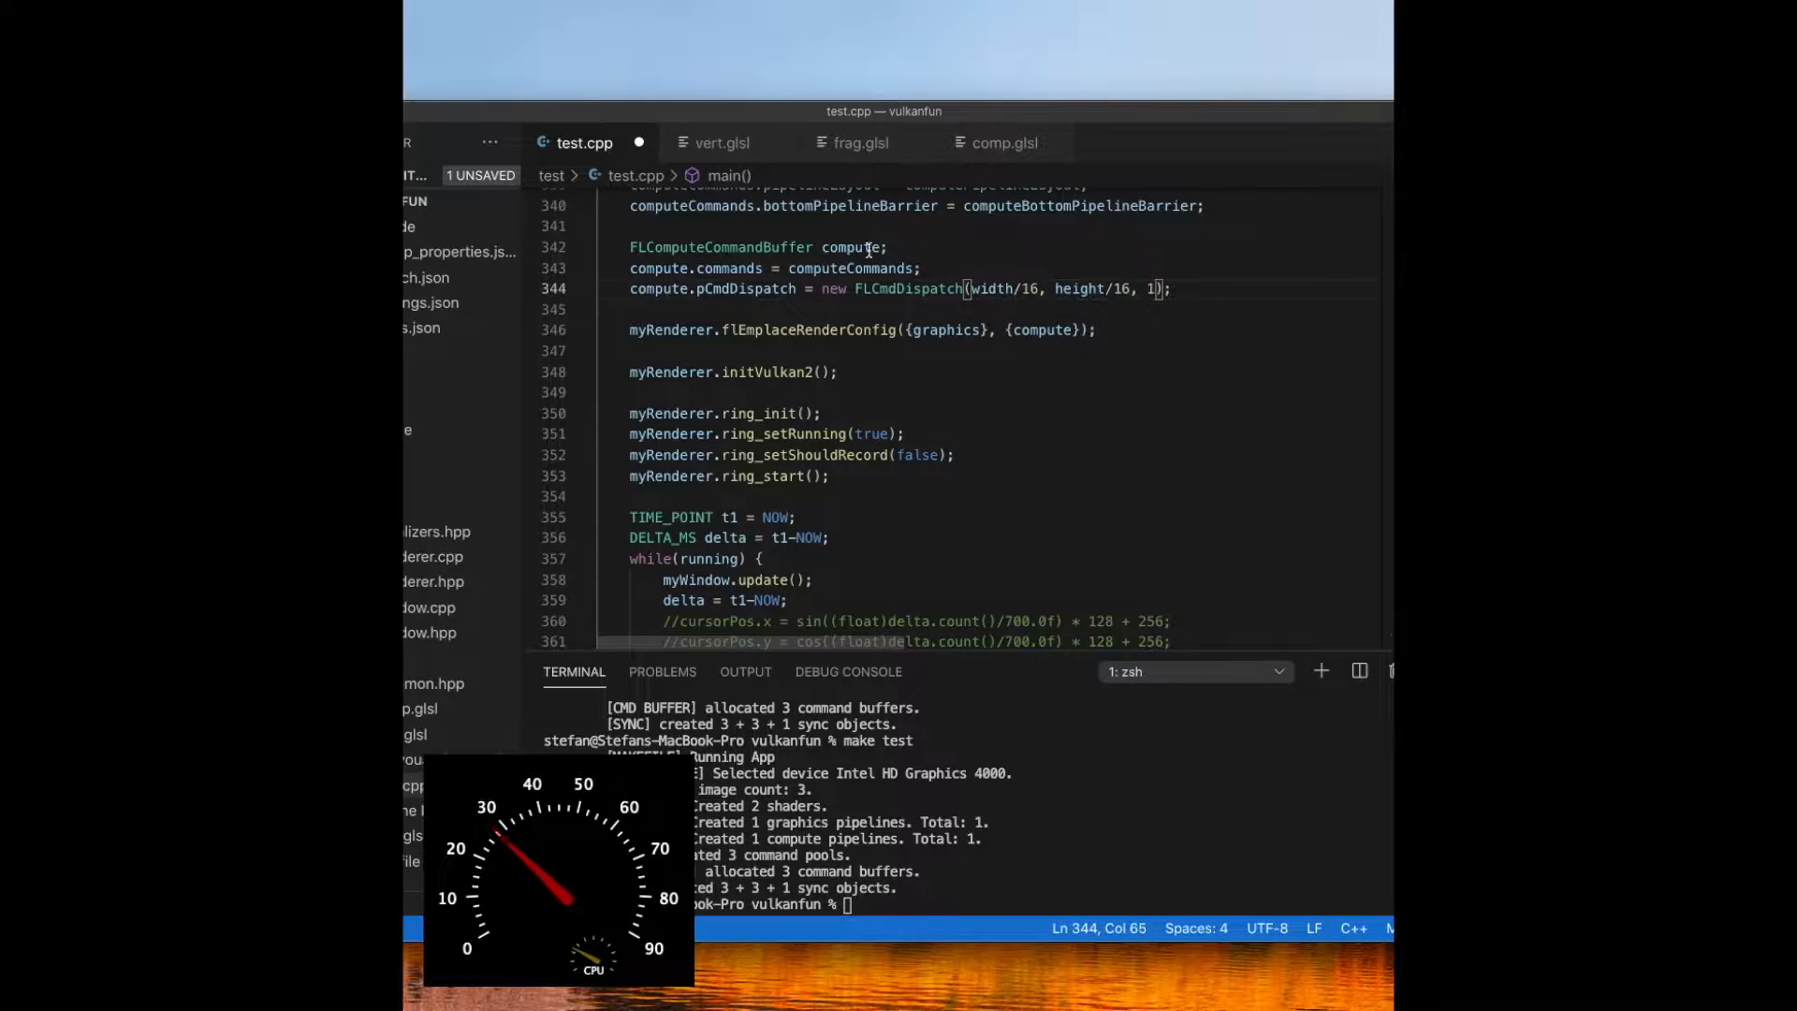
Show comp.glsl to confirm its 16×16 local work group size matches the dispatch.
{"action": "left_click", "coordinate": [1004, 143]}
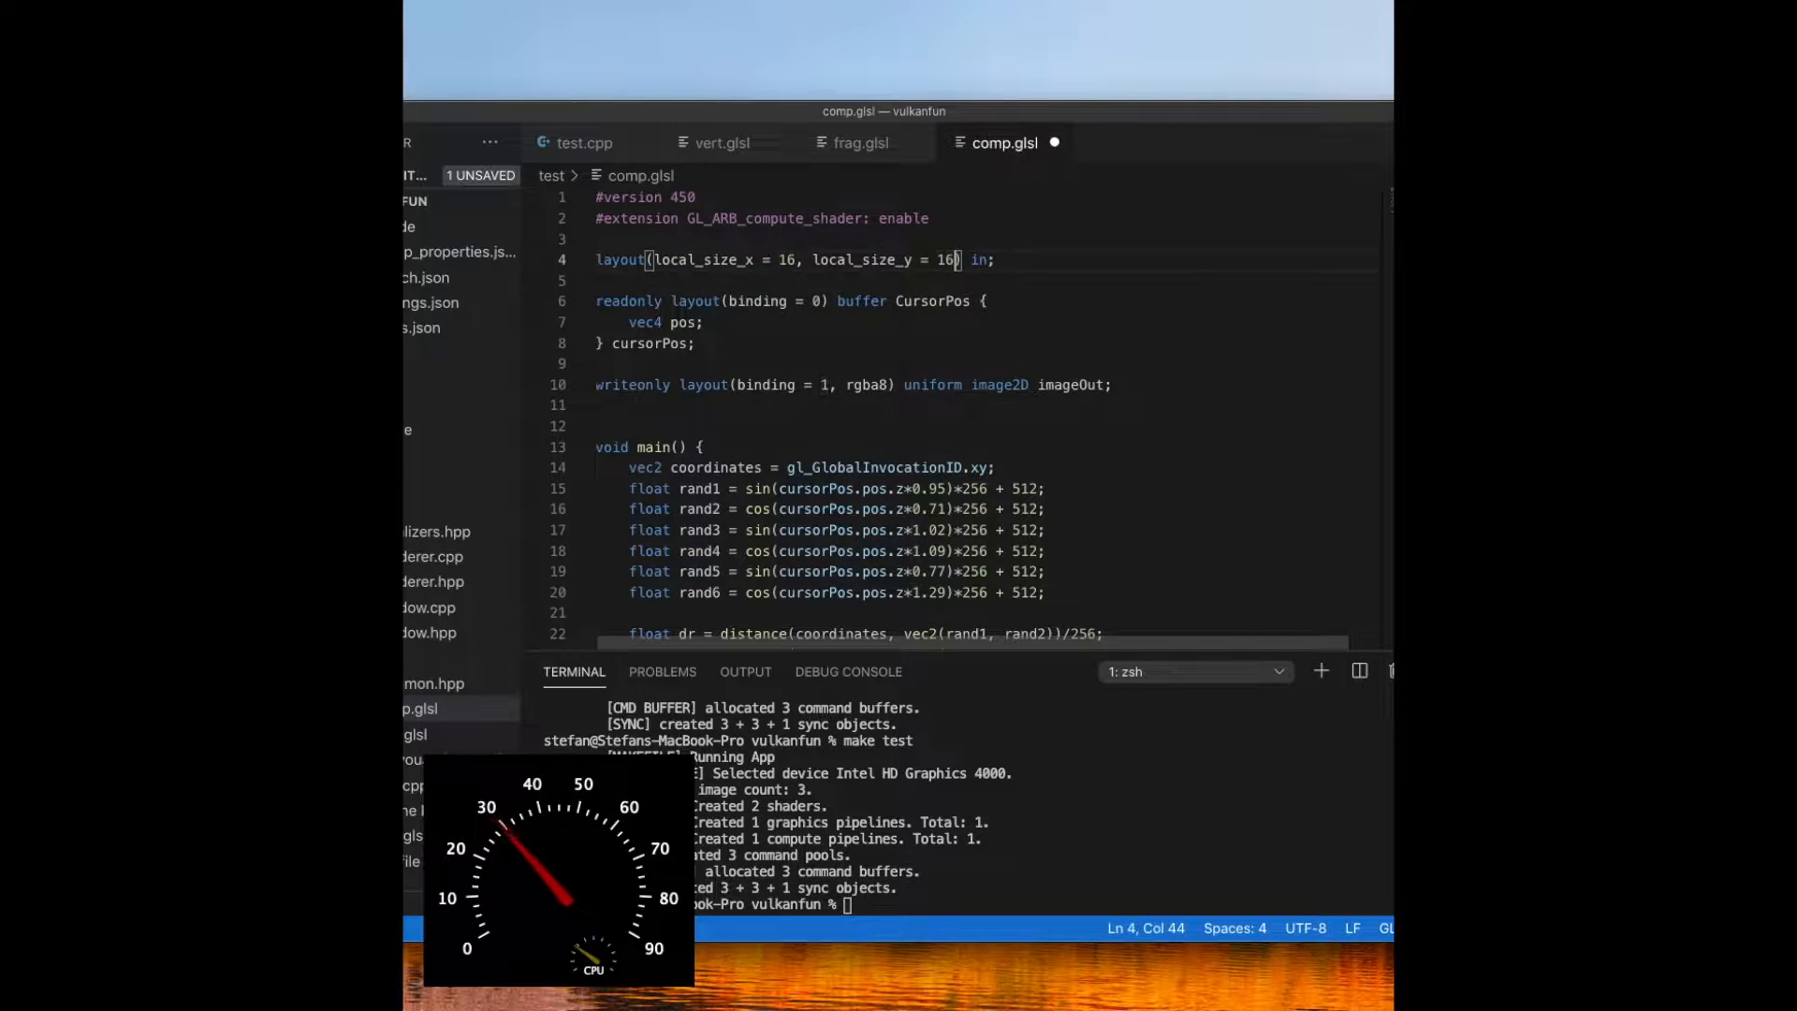